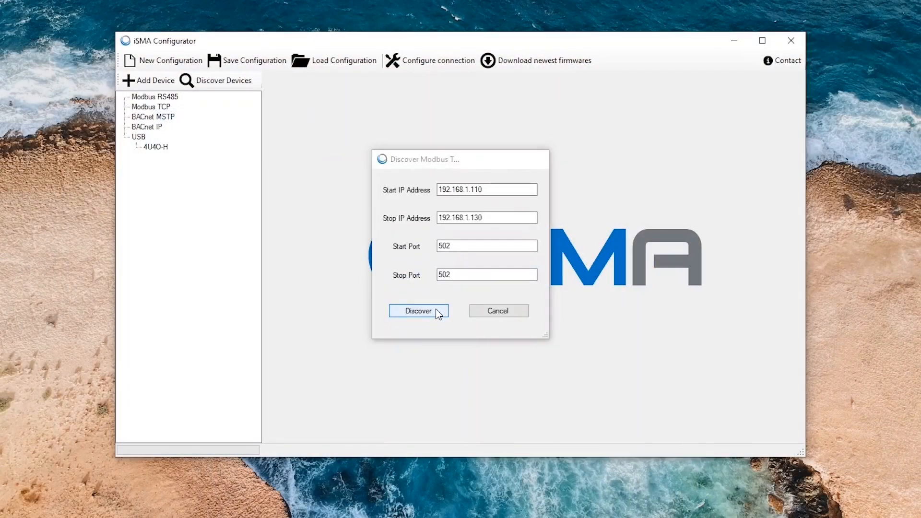
Step: Discover the 4U4A-H-IP module over Modbus TCP and start discovery of its gateway devices
click(419, 310)
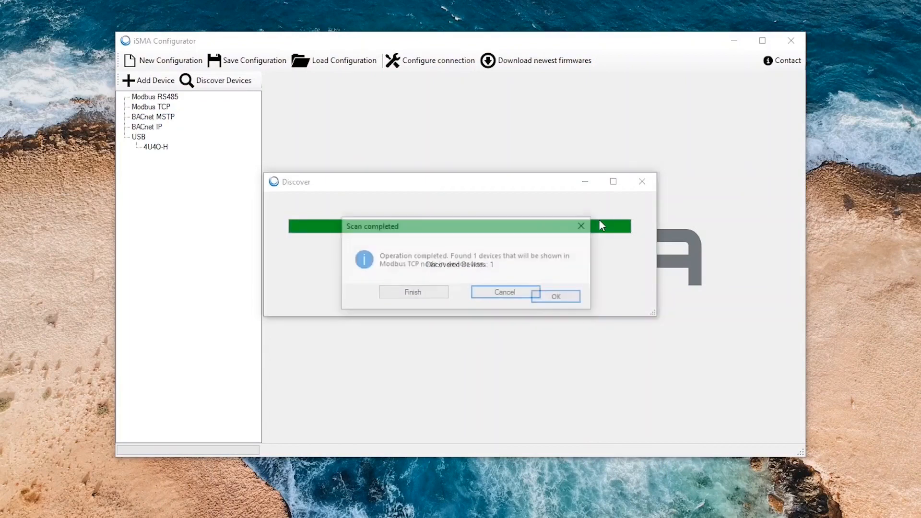
right_click(194, 116)
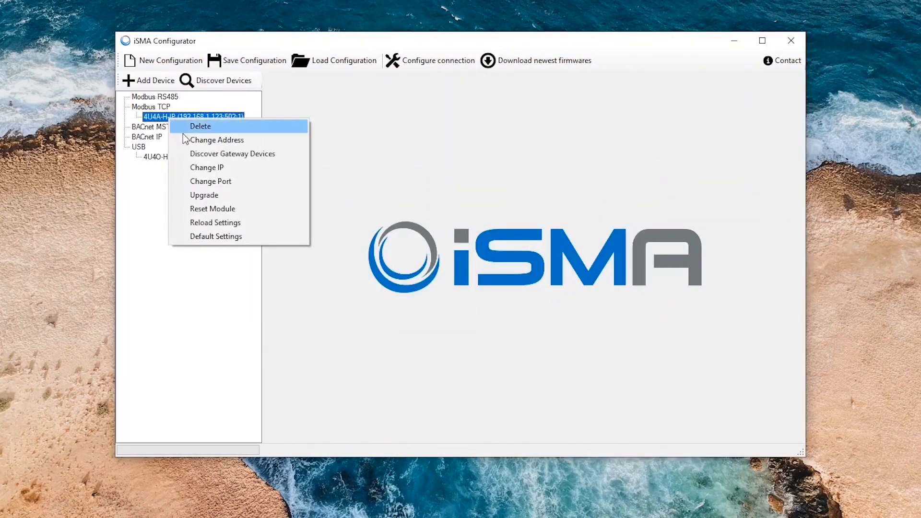
click(232, 153)
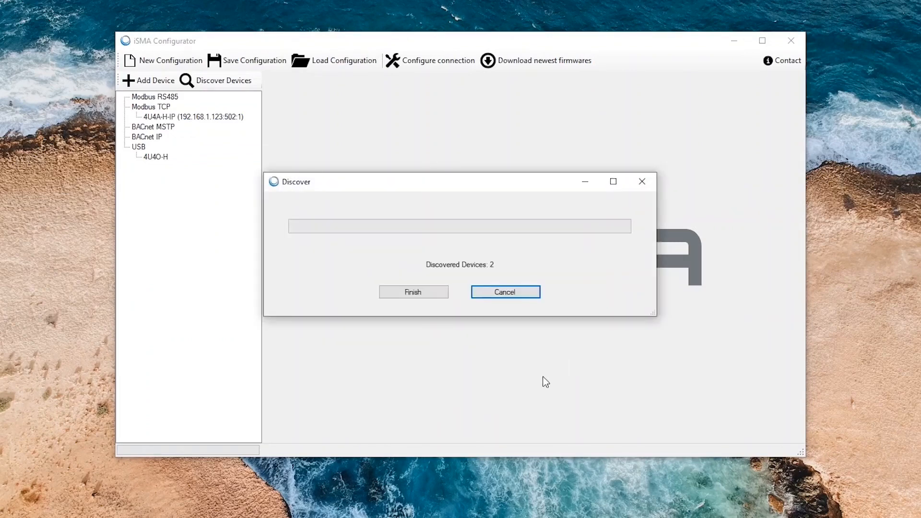
Step: Finish discovery to add the 4U4O-H gateway device and select it for configuration
click(413, 291)
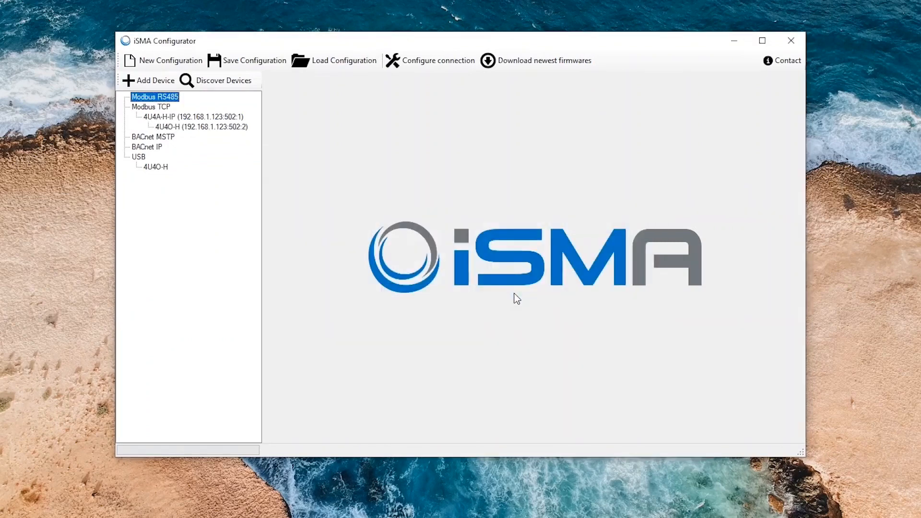
click(201, 127)
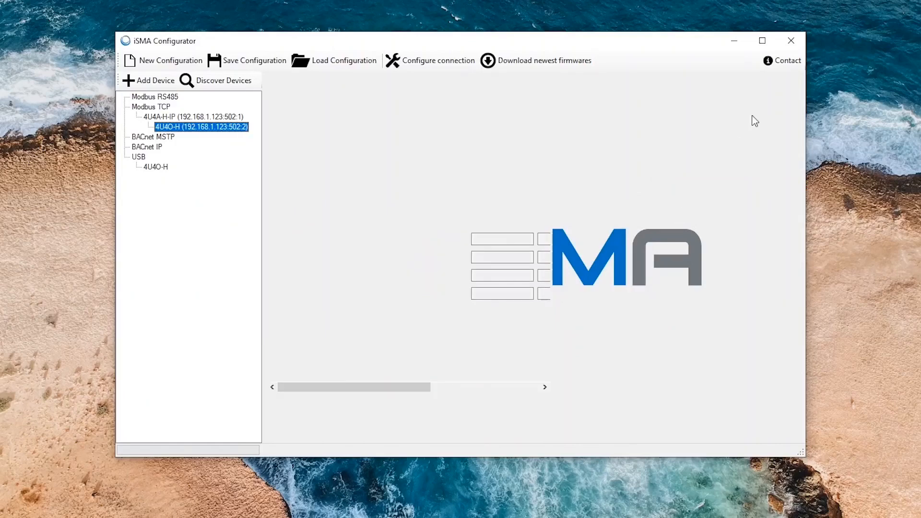